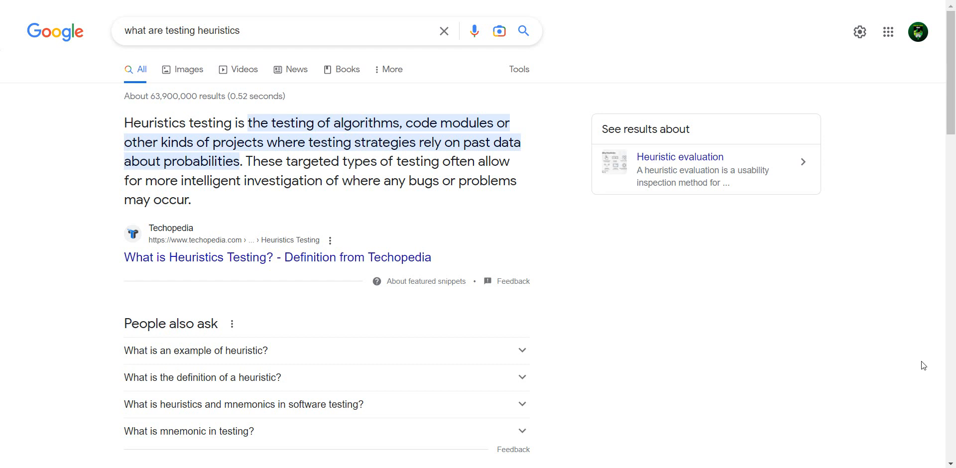
pyautogui.moveTo(647, 305)
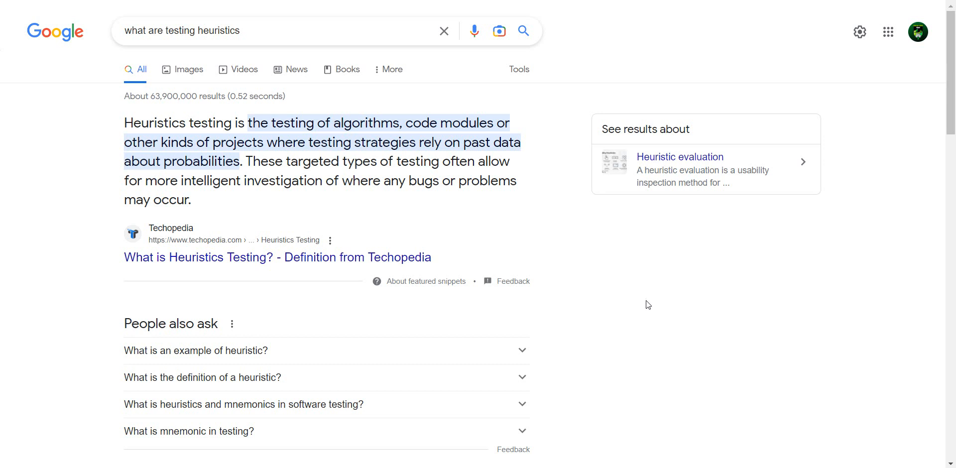
pyautogui.moveTo(645, 304)
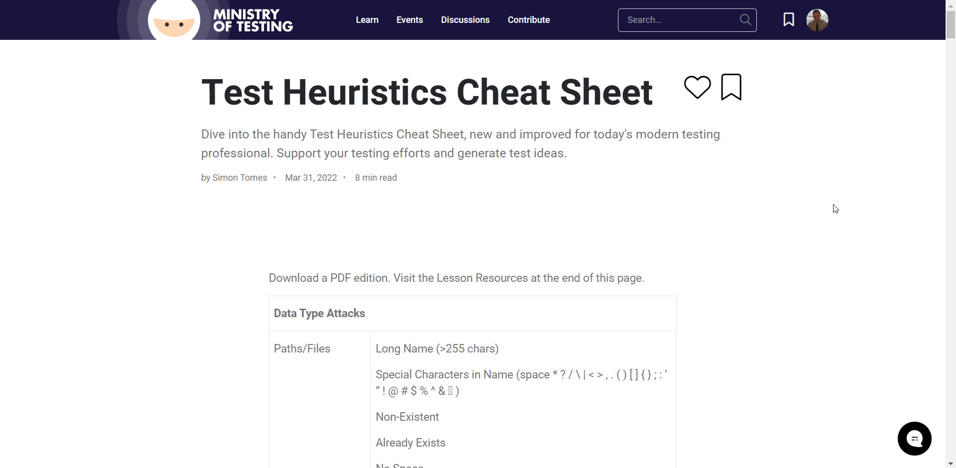
pyautogui.moveTo(134, 91)
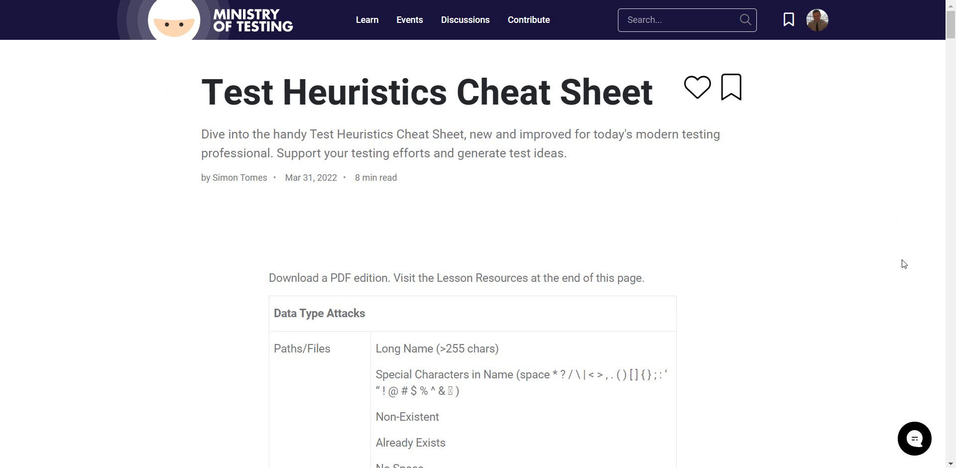
pyautogui.scroll(-3)
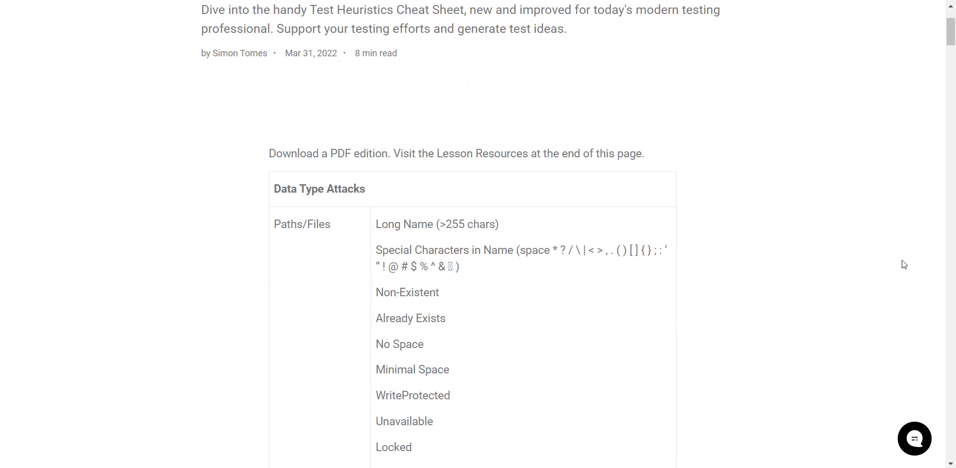
pyautogui.scroll(-3)
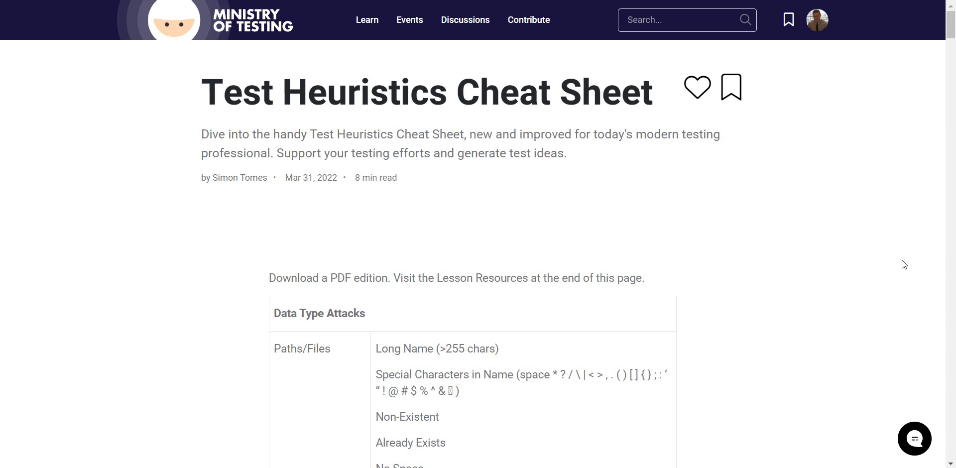
pyautogui.scroll(-3)
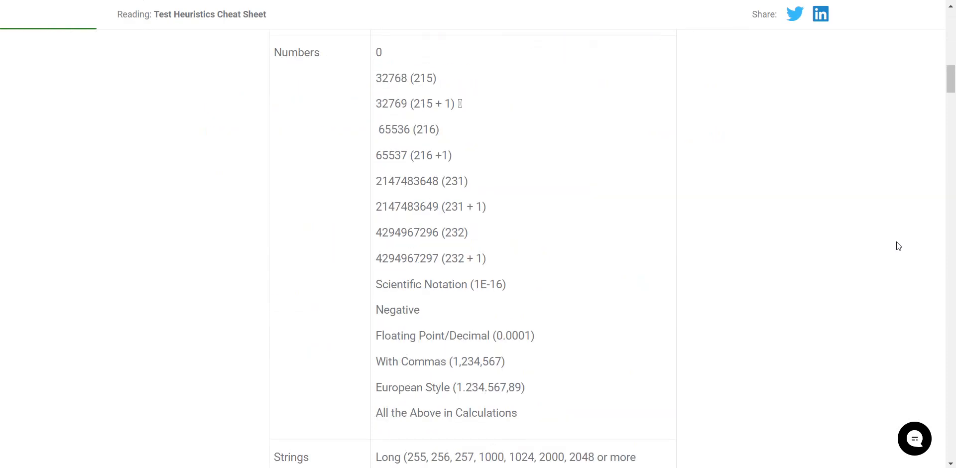
pyautogui.scroll(-3)
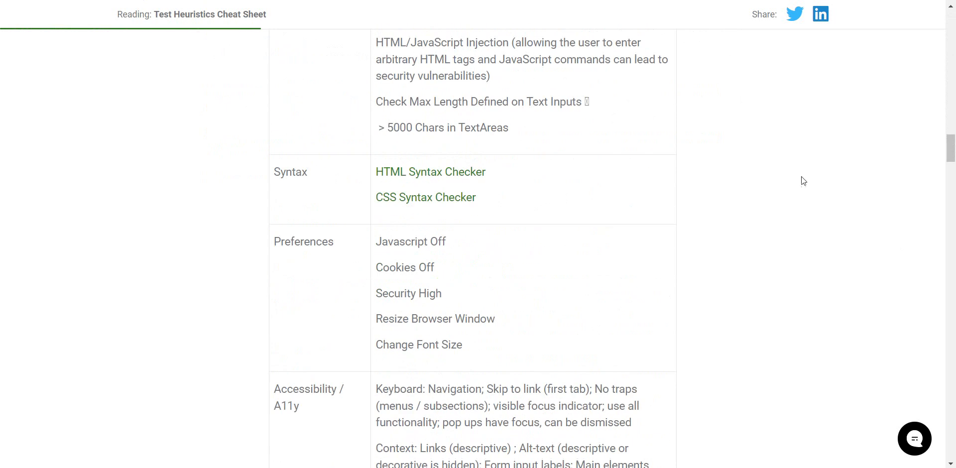
pyautogui.scroll(-3)
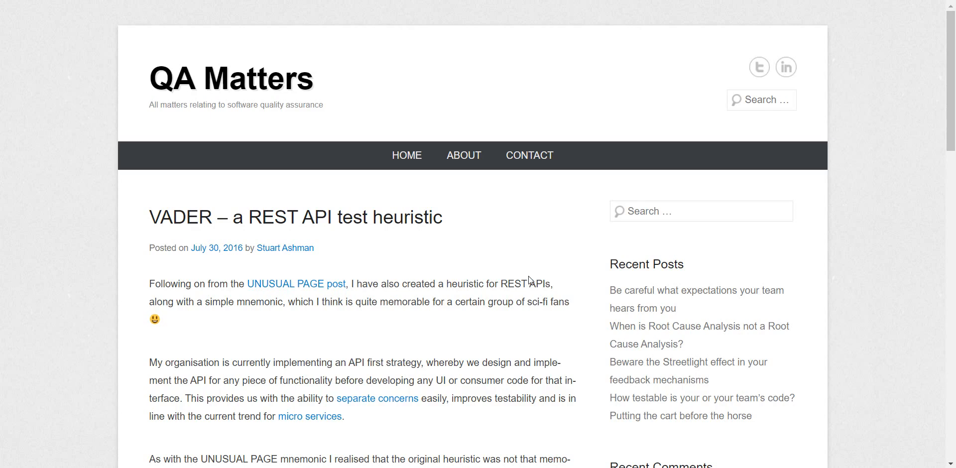
pyautogui.scroll(-3)
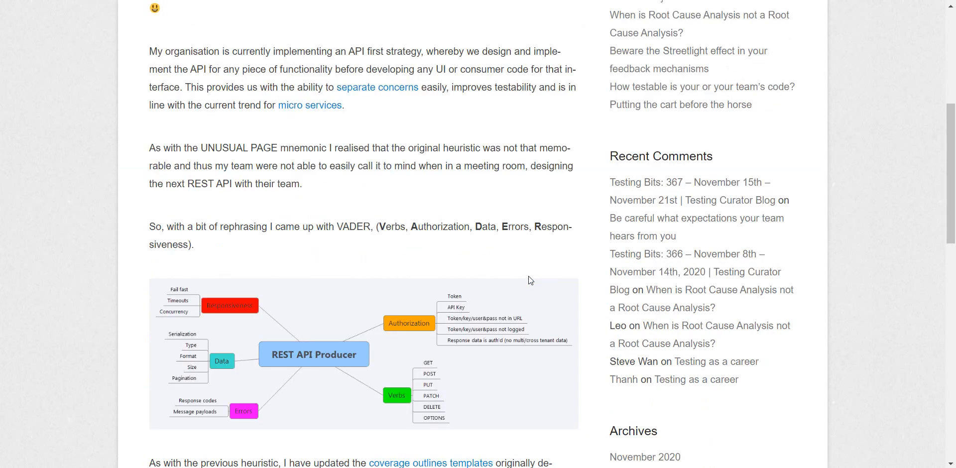
pyautogui.scroll(-3)
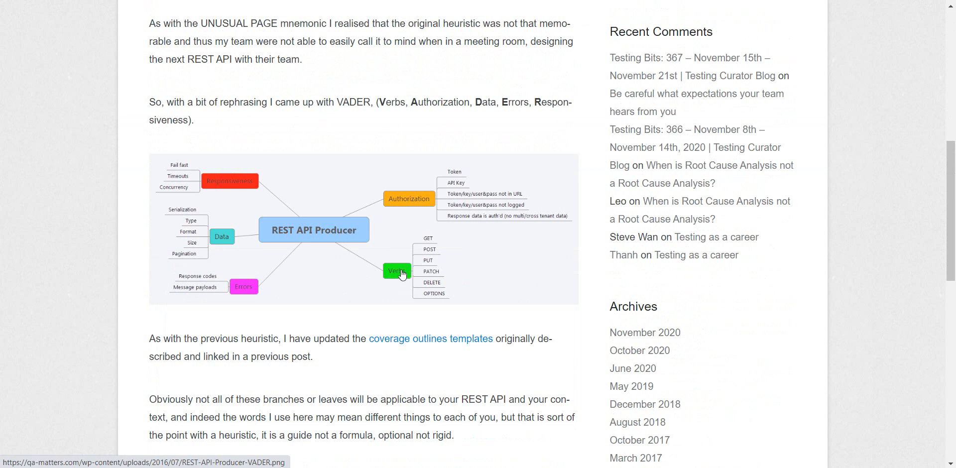
pyautogui.moveTo(211, 238)
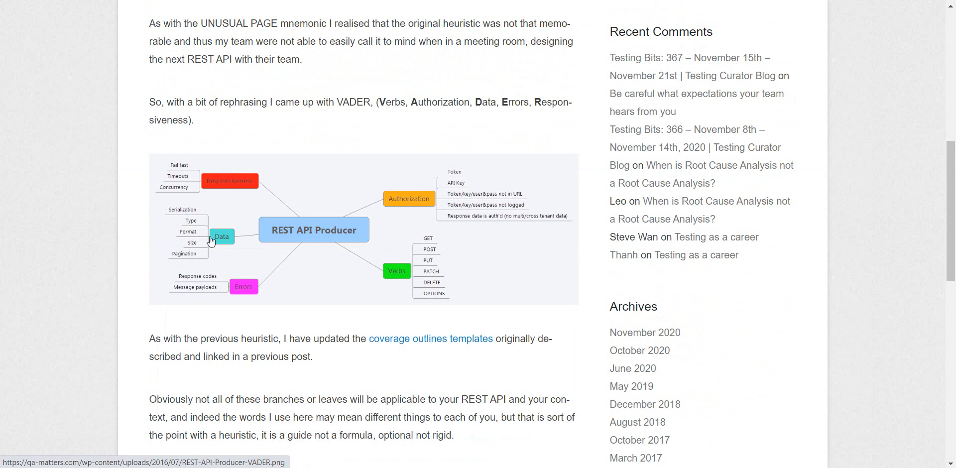
pyautogui.moveTo(243, 293)
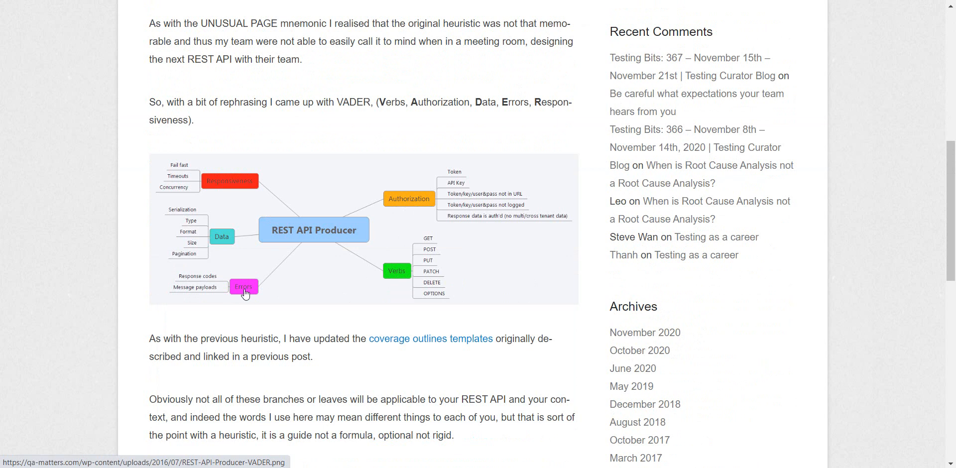
pyautogui.moveTo(578, 311)
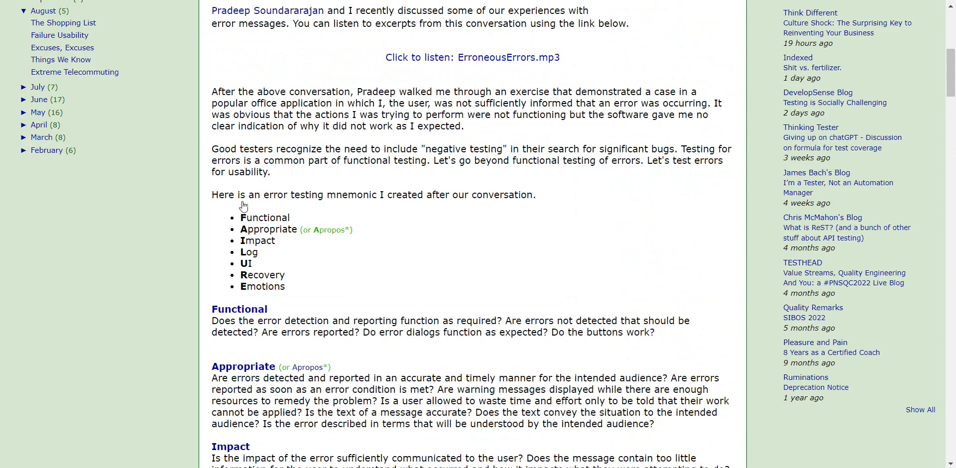
pyautogui.scroll(-3)
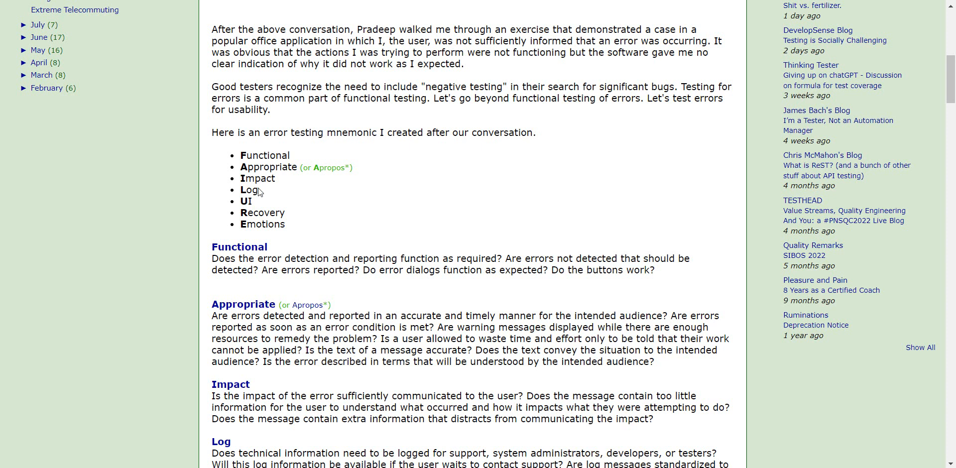
pyautogui.moveTo(512, 210)
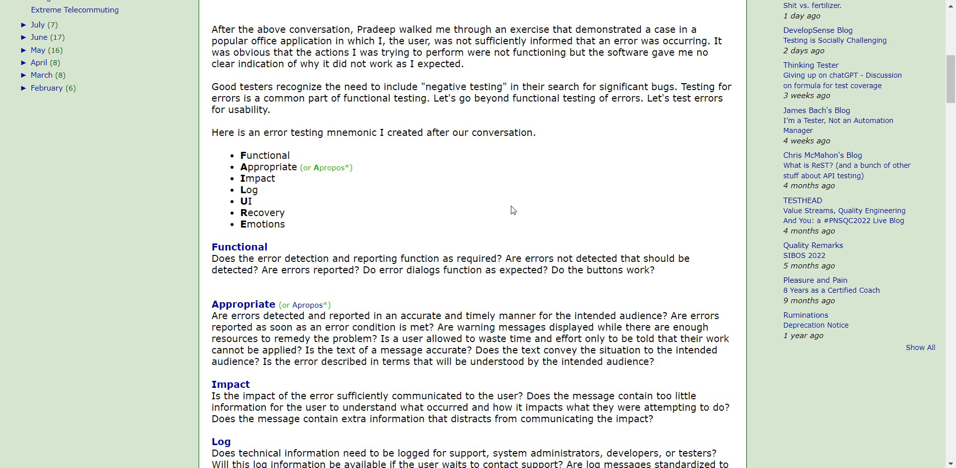
pyautogui.moveTo(136, 6)
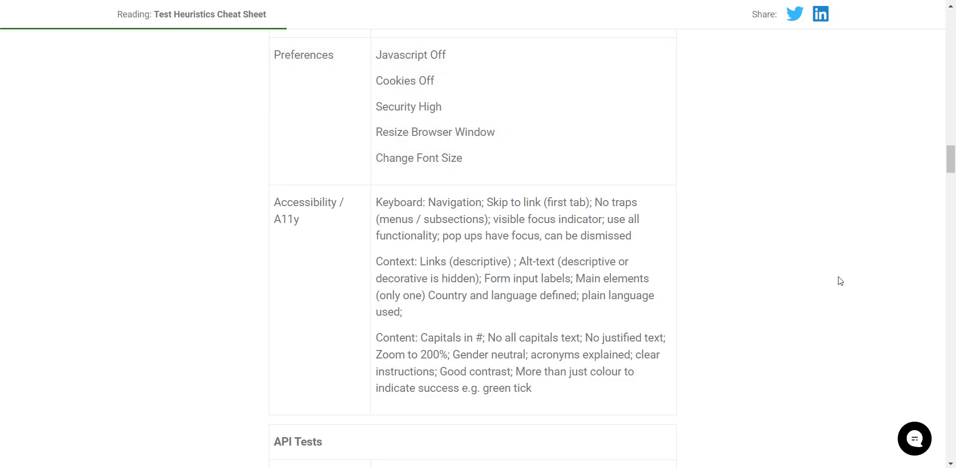
pyautogui.scroll(-3)
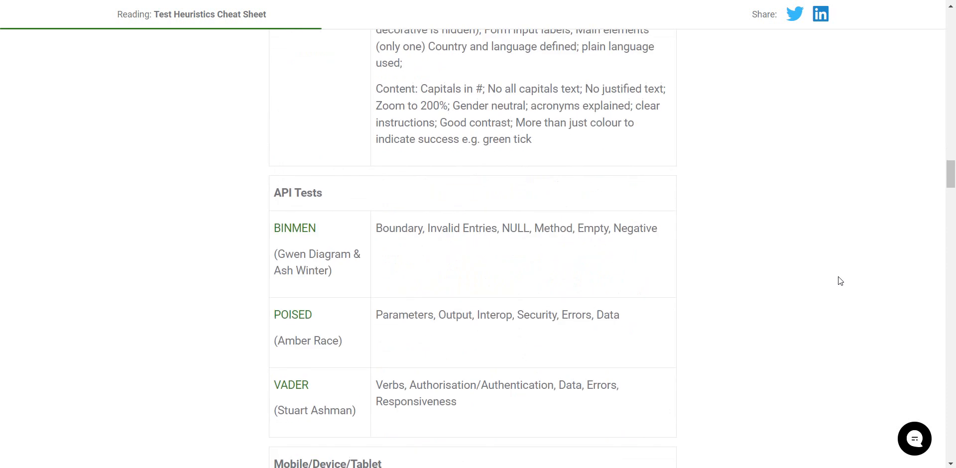
pyautogui.scroll(-3)
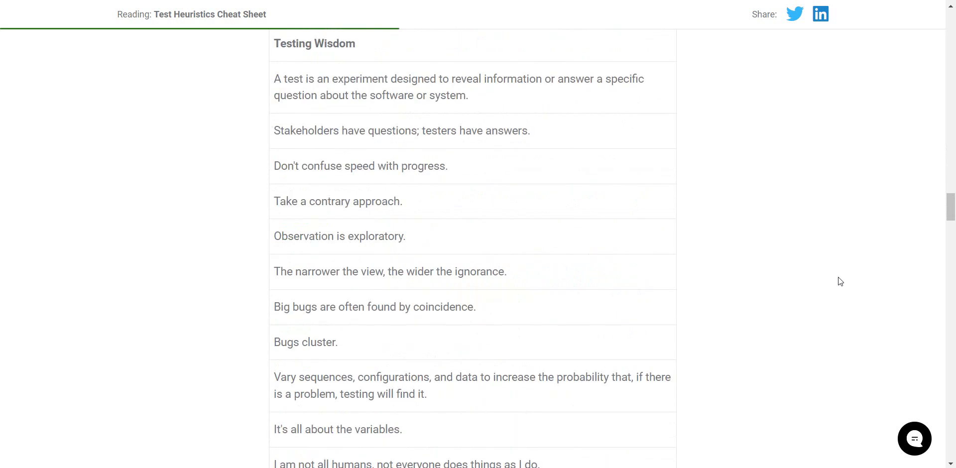
pyautogui.scroll(-3)
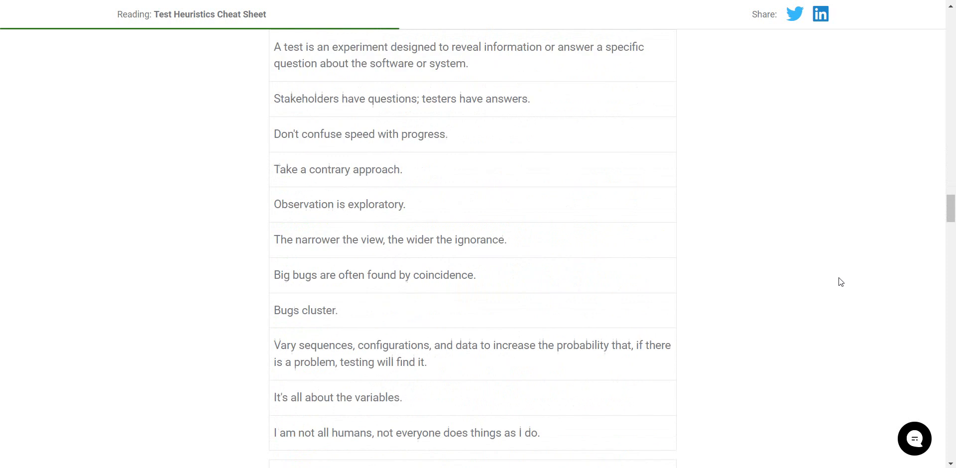
pyautogui.scroll(-3)
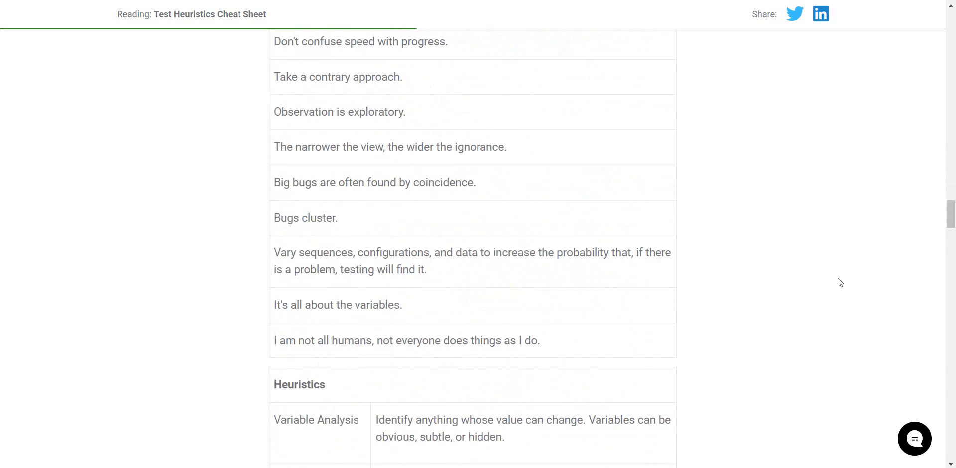
pyautogui.moveTo(766, 239)
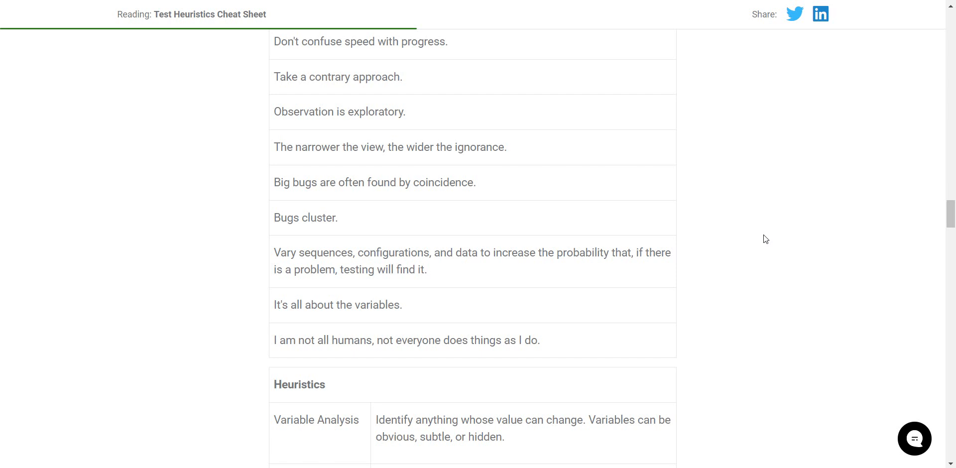
pyautogui.scroll(-3)
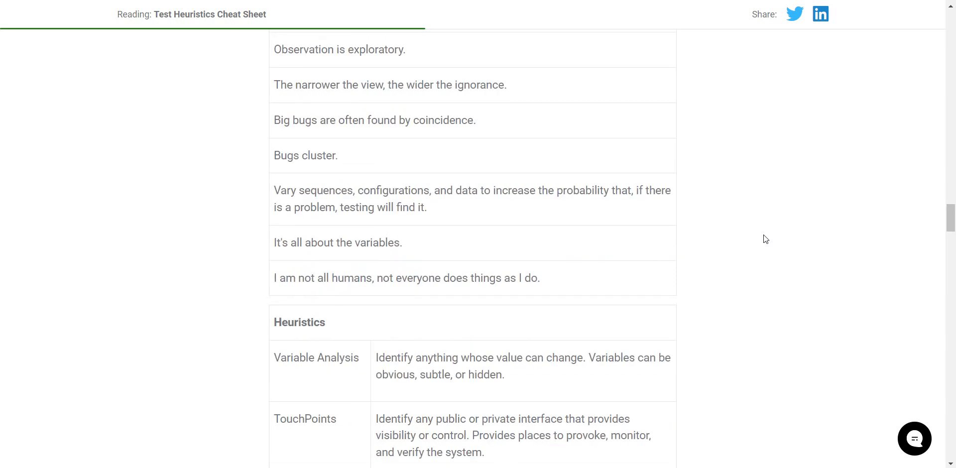
pyautogui.scroll(-3)
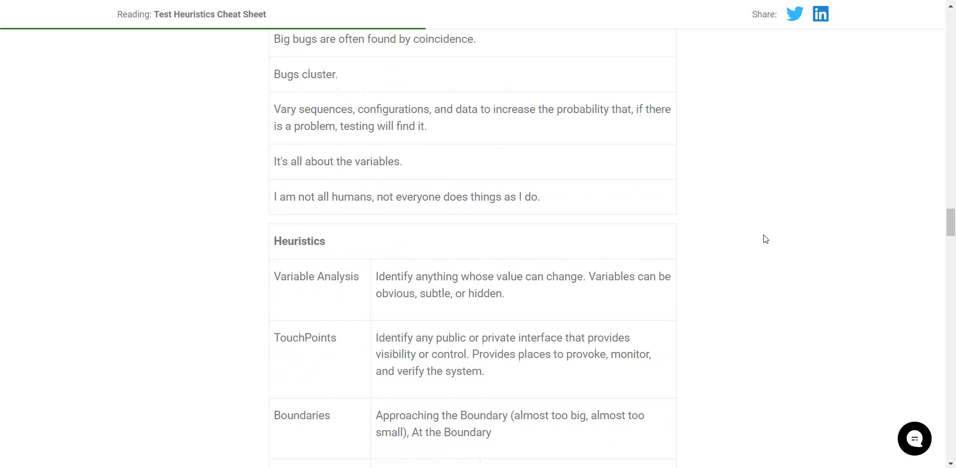
pyautogui.scroll(-3)
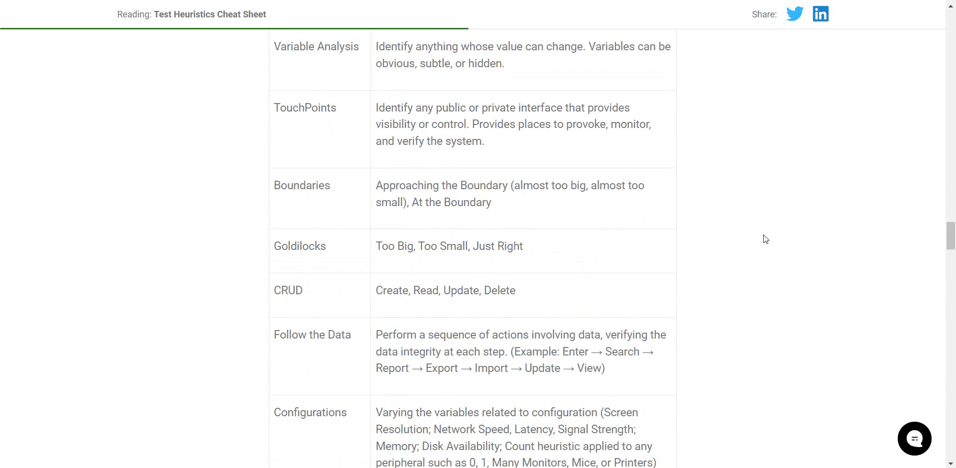
pyautogui.scroll(-3)
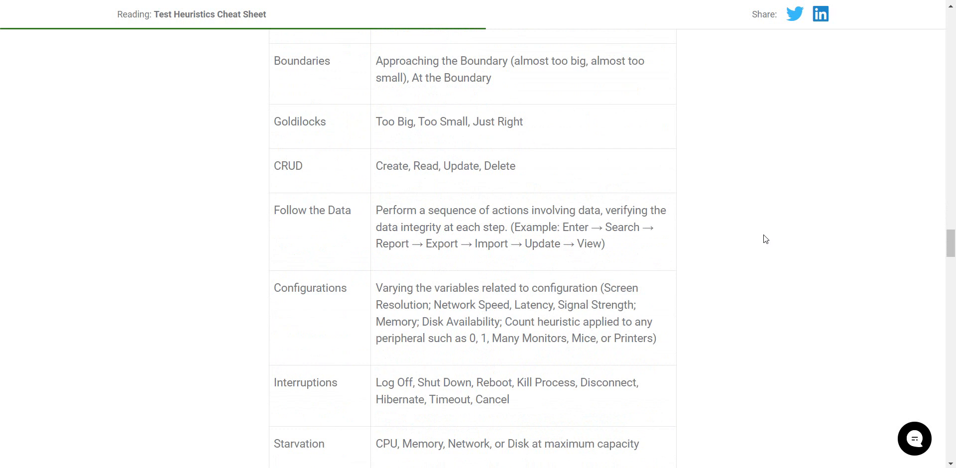
pyautogui.scroll(-3)
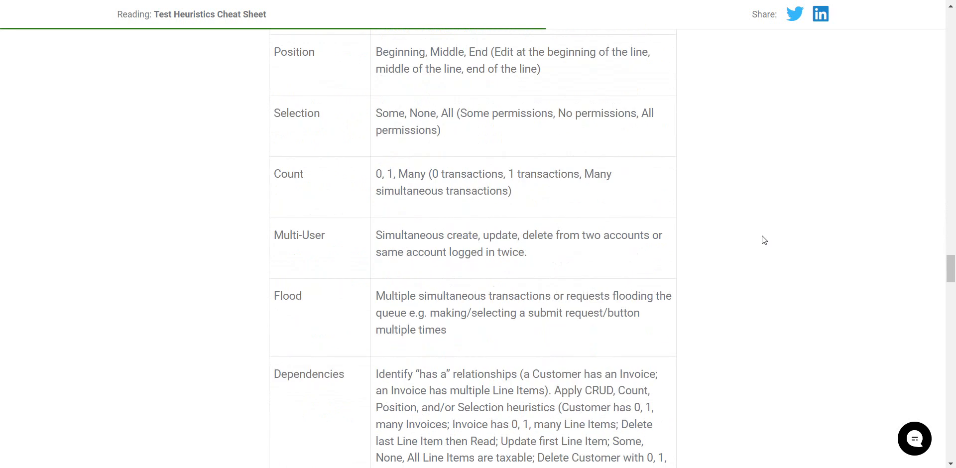